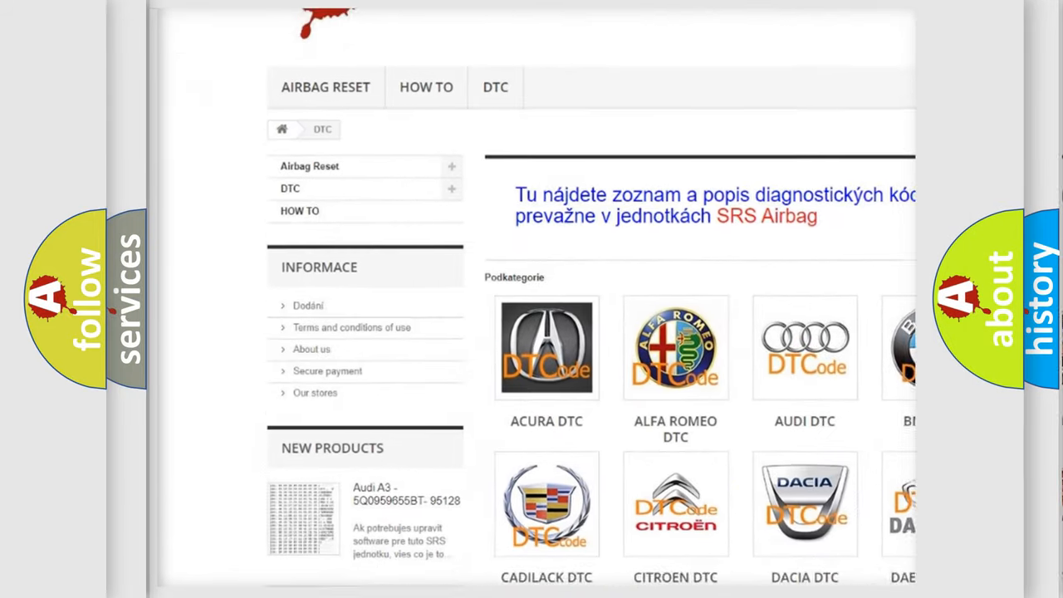
scroll(down, 3)
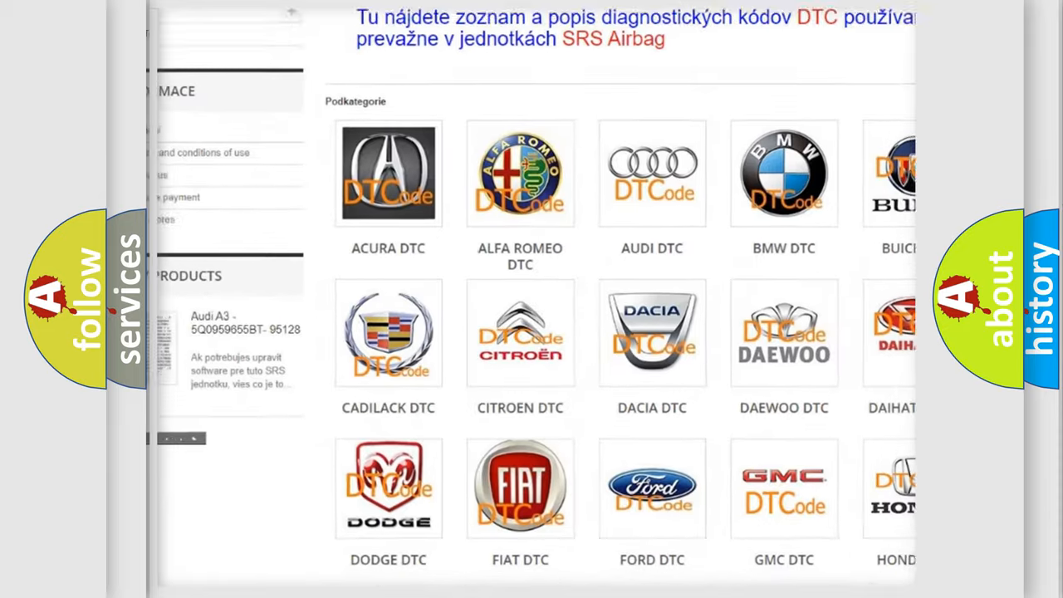
scroll(down, 3)
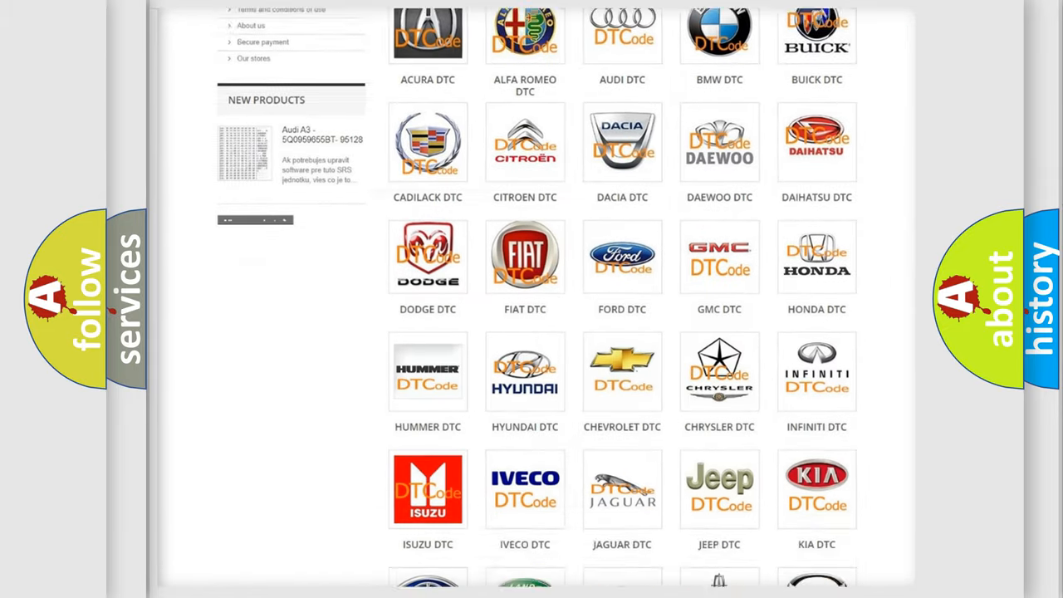
scroll(down, 3)
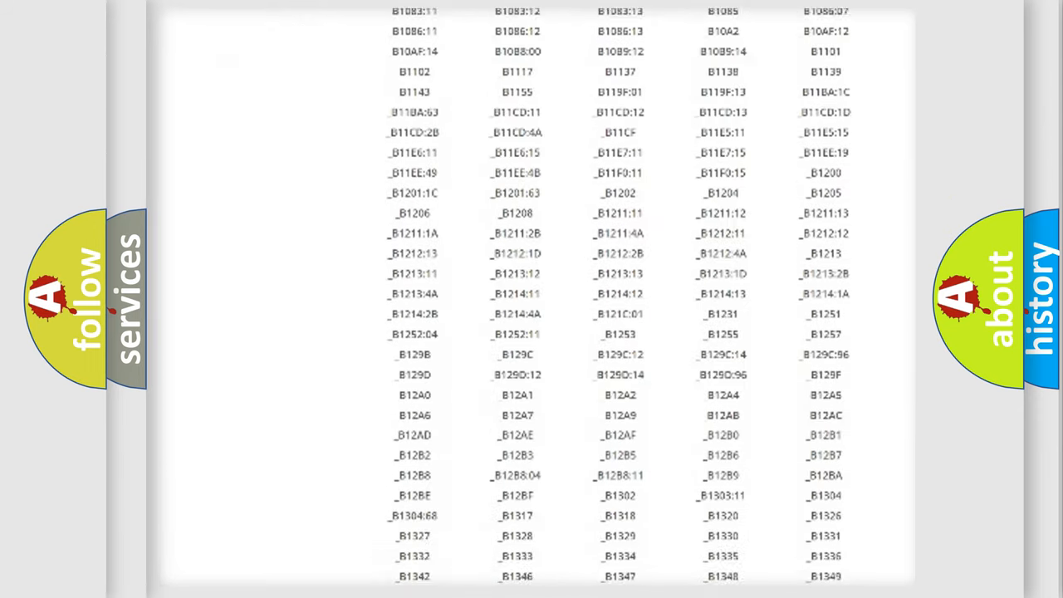
scroll(down, 3)
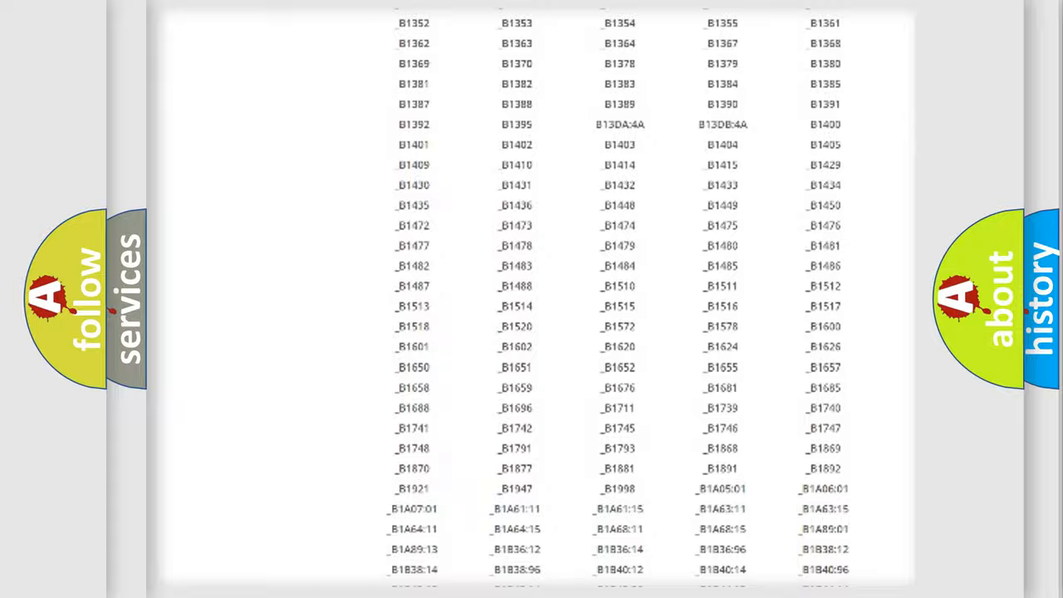